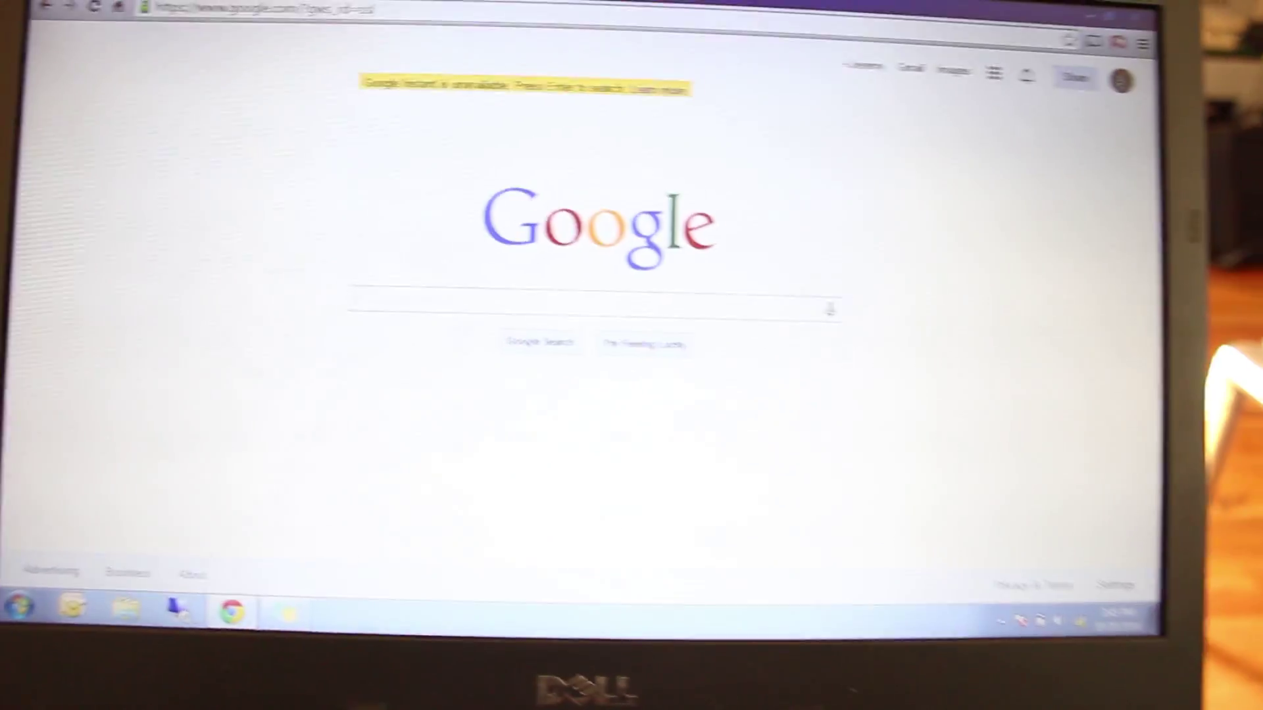
Load the camera's live folder at 10.5.5.9/live/ in Chrome.
click(13, 608)
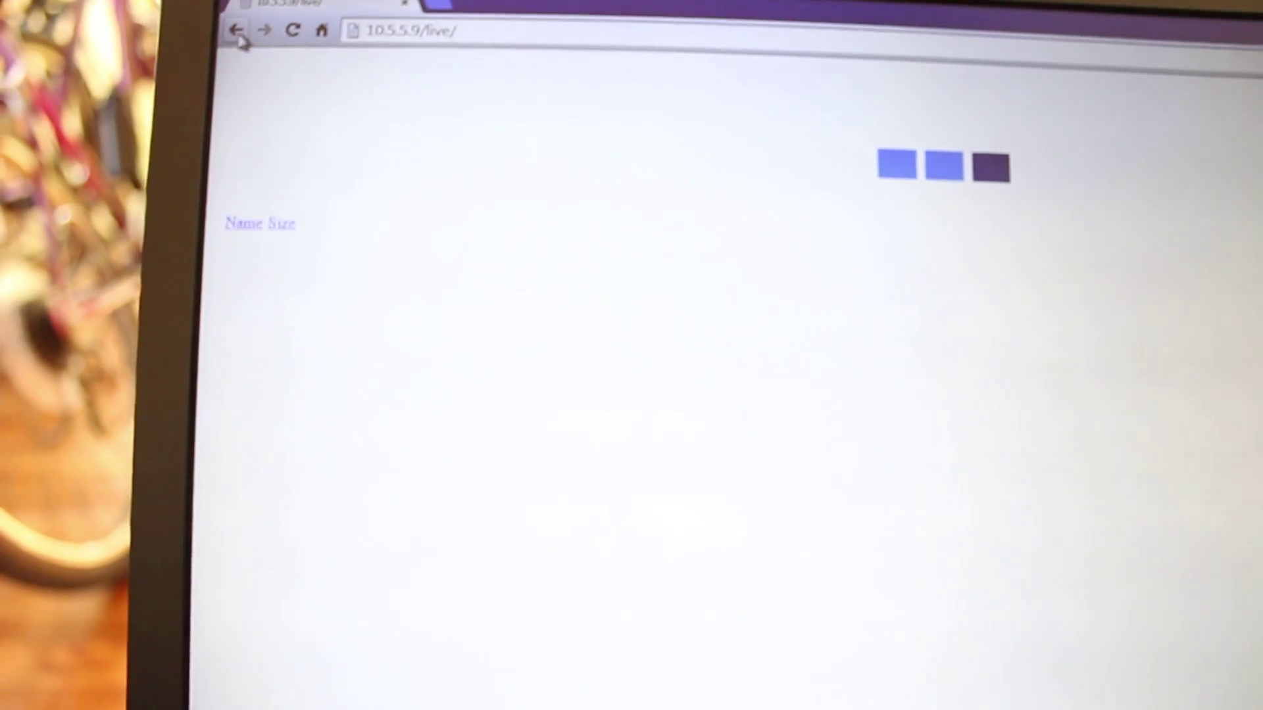
View the camera's top-level folder listing, then return forward to the live folder.
click(239, 31)
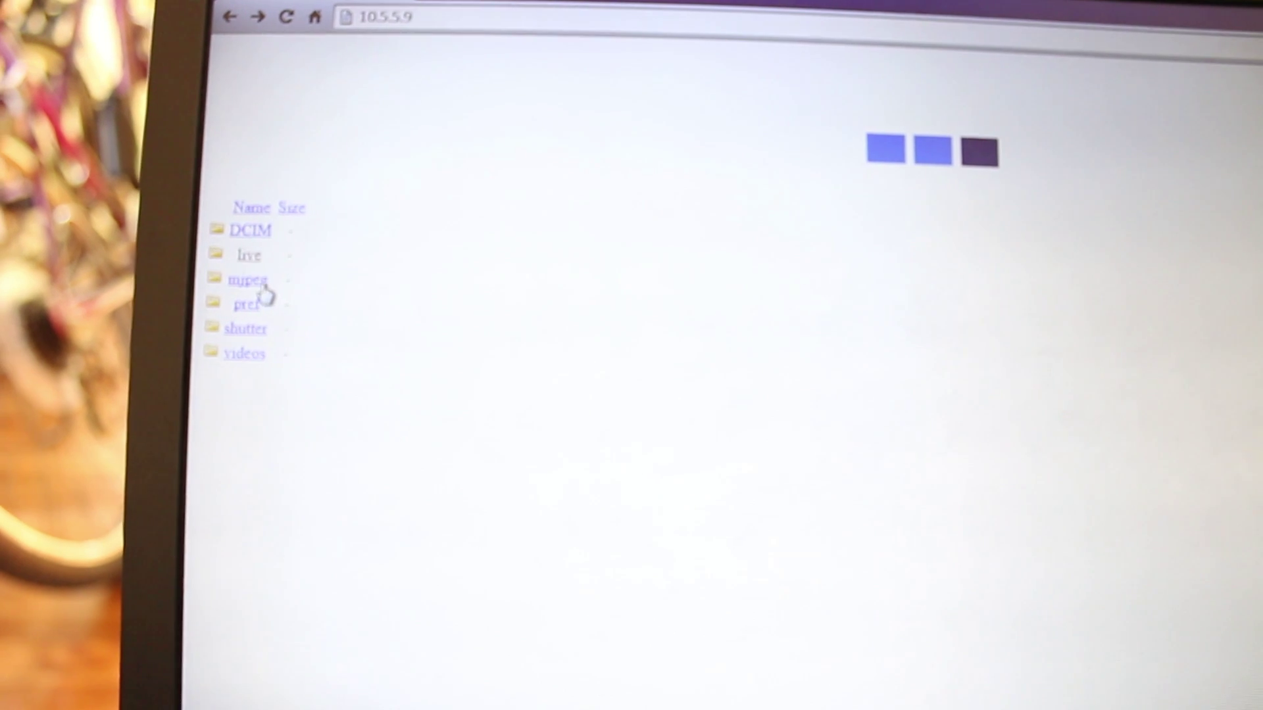
click(244, 279)
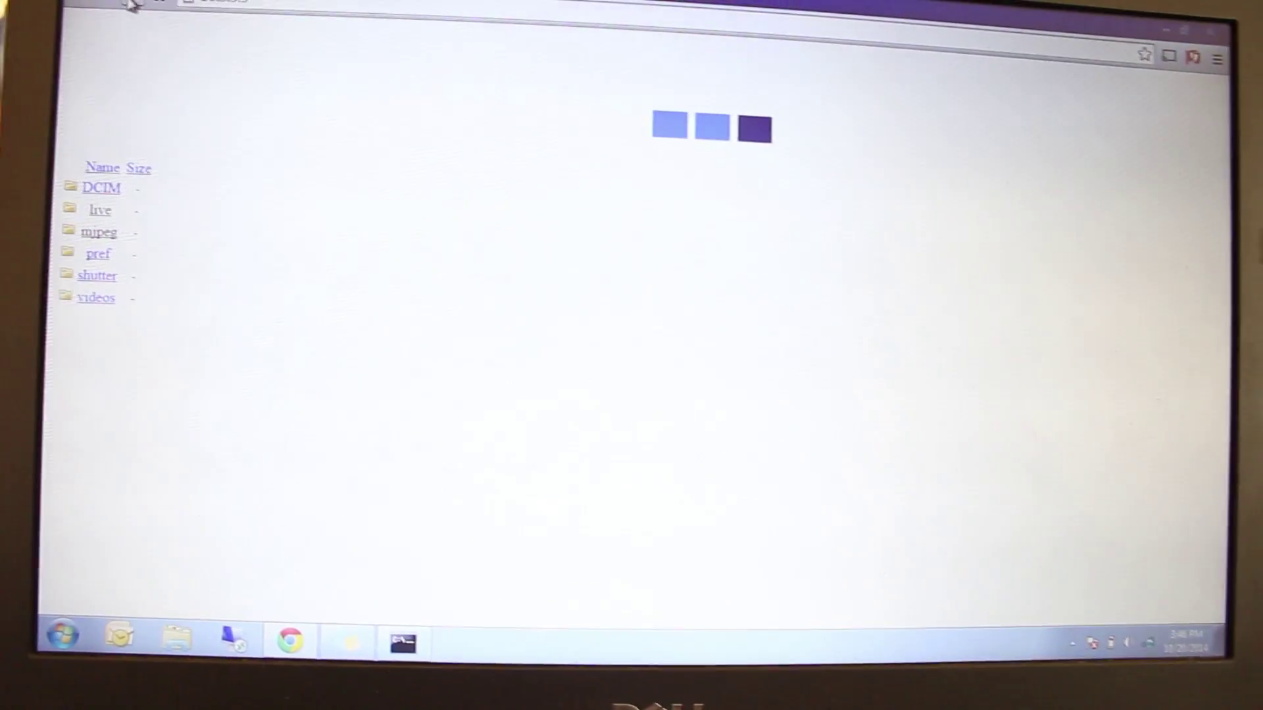
click(100, 210)
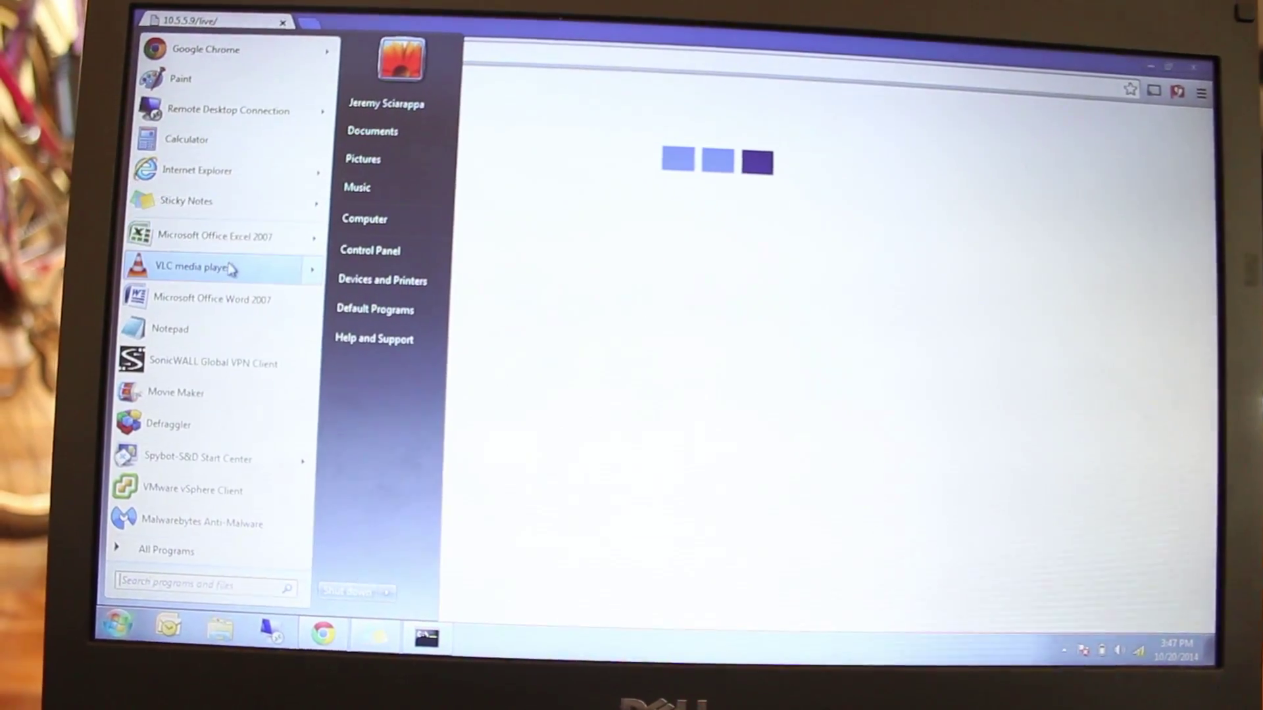
Launch VLC media player and choose to open a network stream from its Media menu.
click(198, 269)
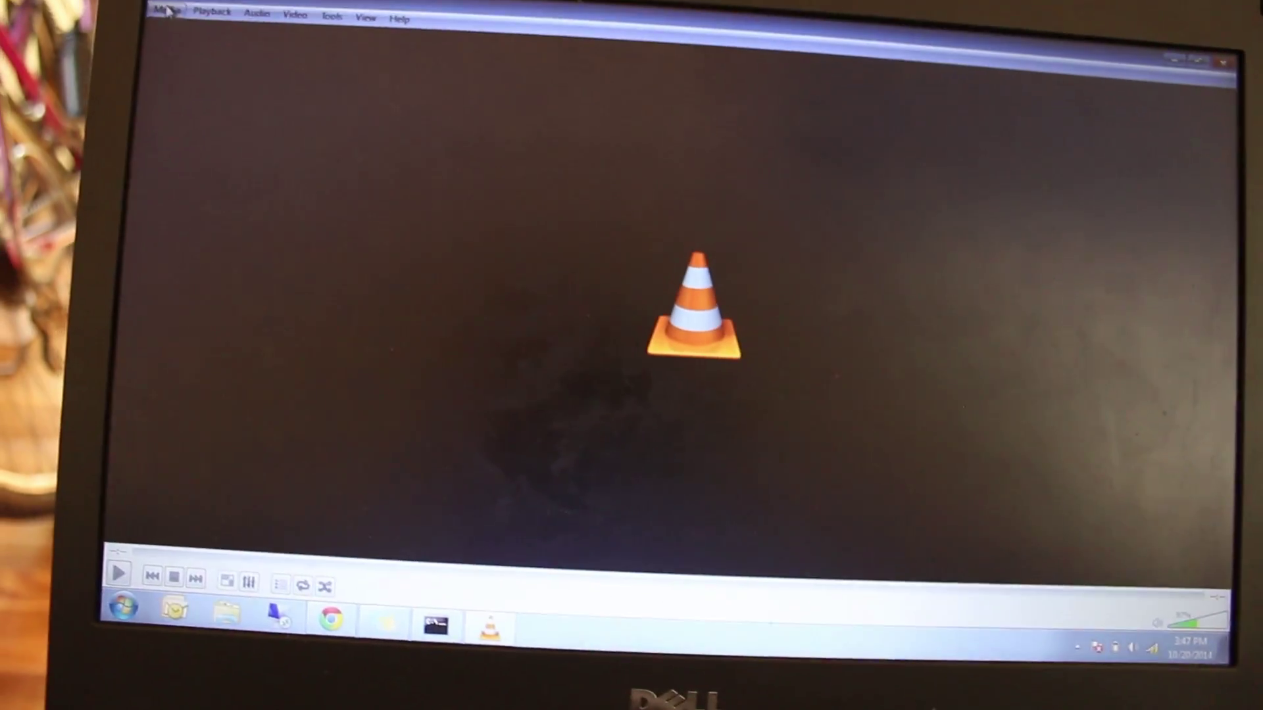
click(164, 12)
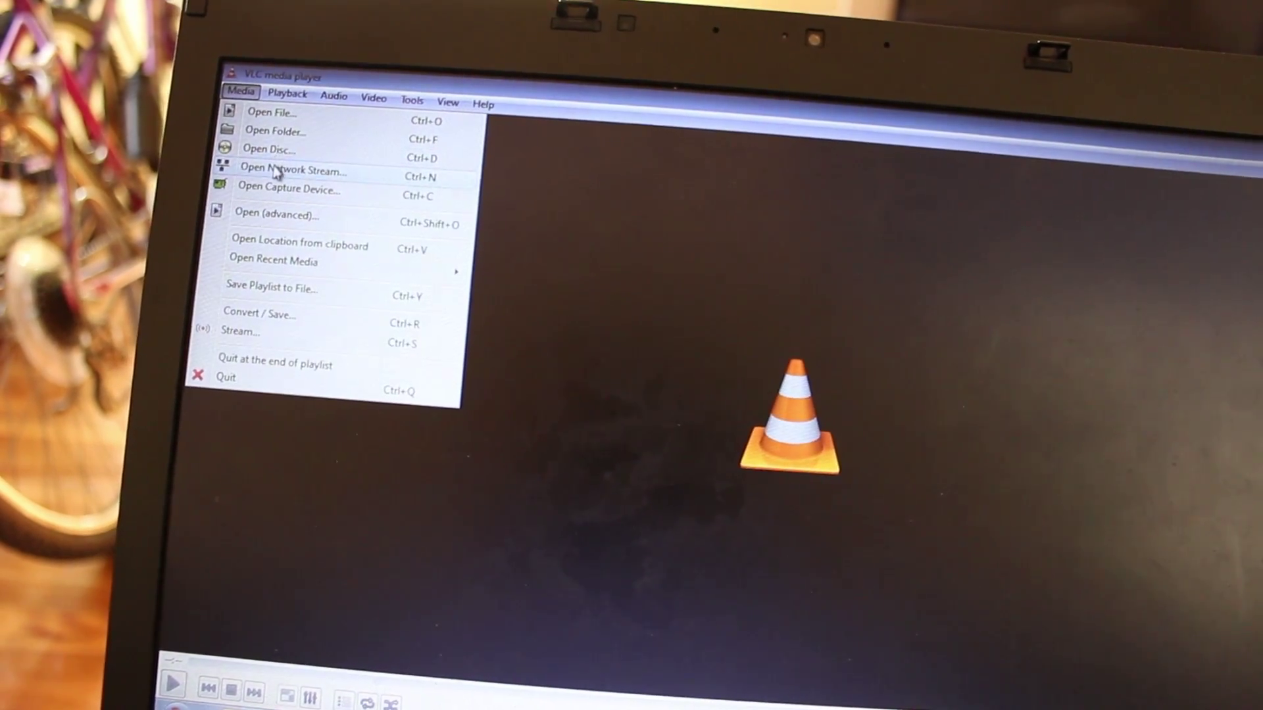
click(292, 168)
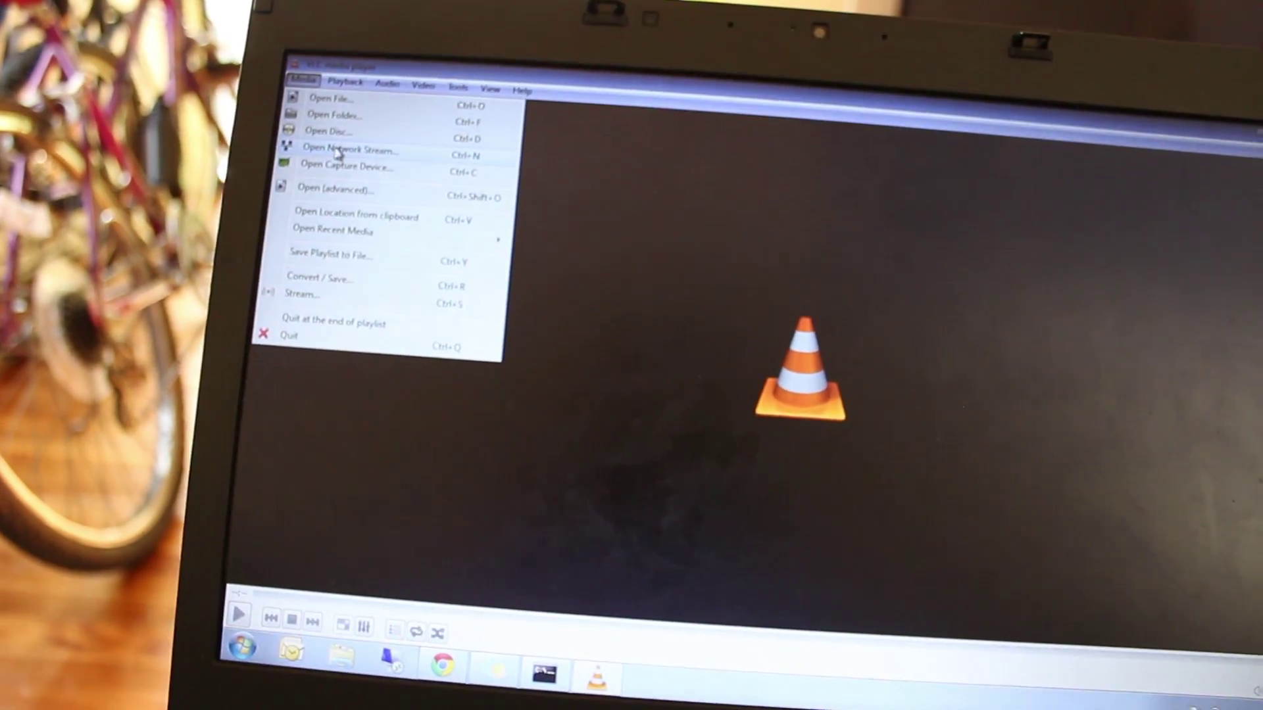
Bring up the Open Network Stream window and list previously used camera stream addresses at 10.5.5.9.
click(349, 149)
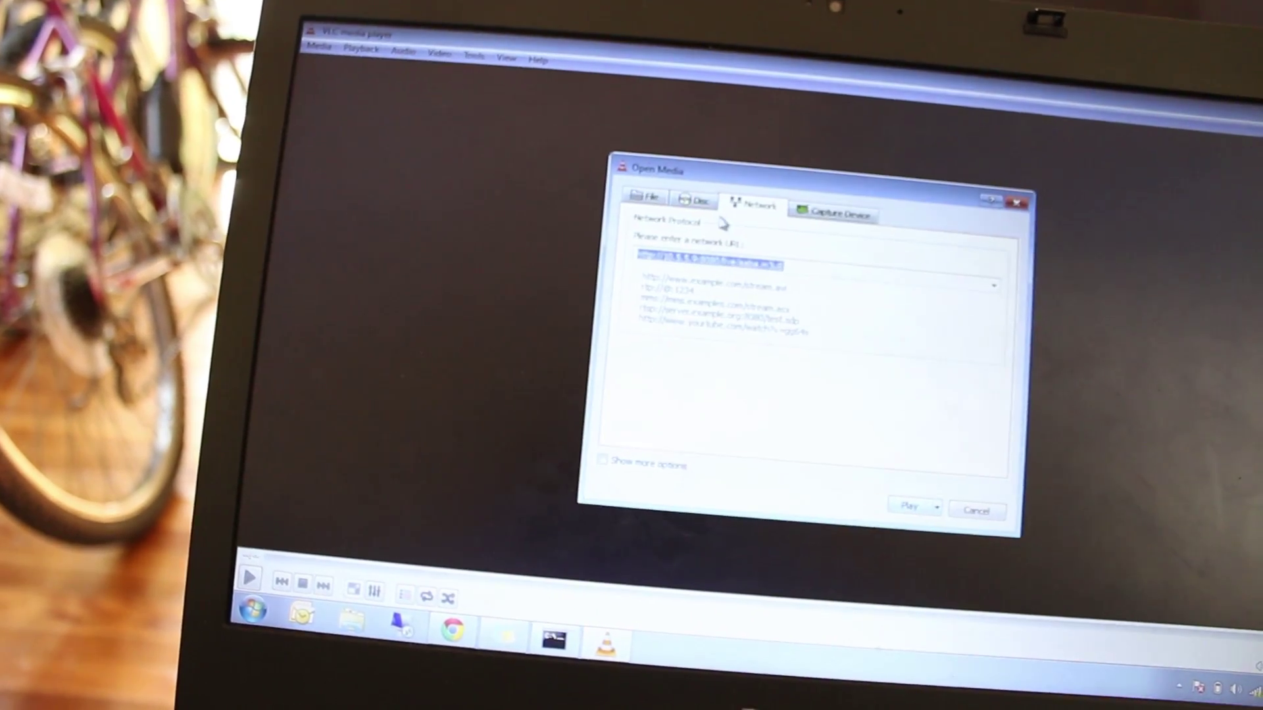
click(998, 284)
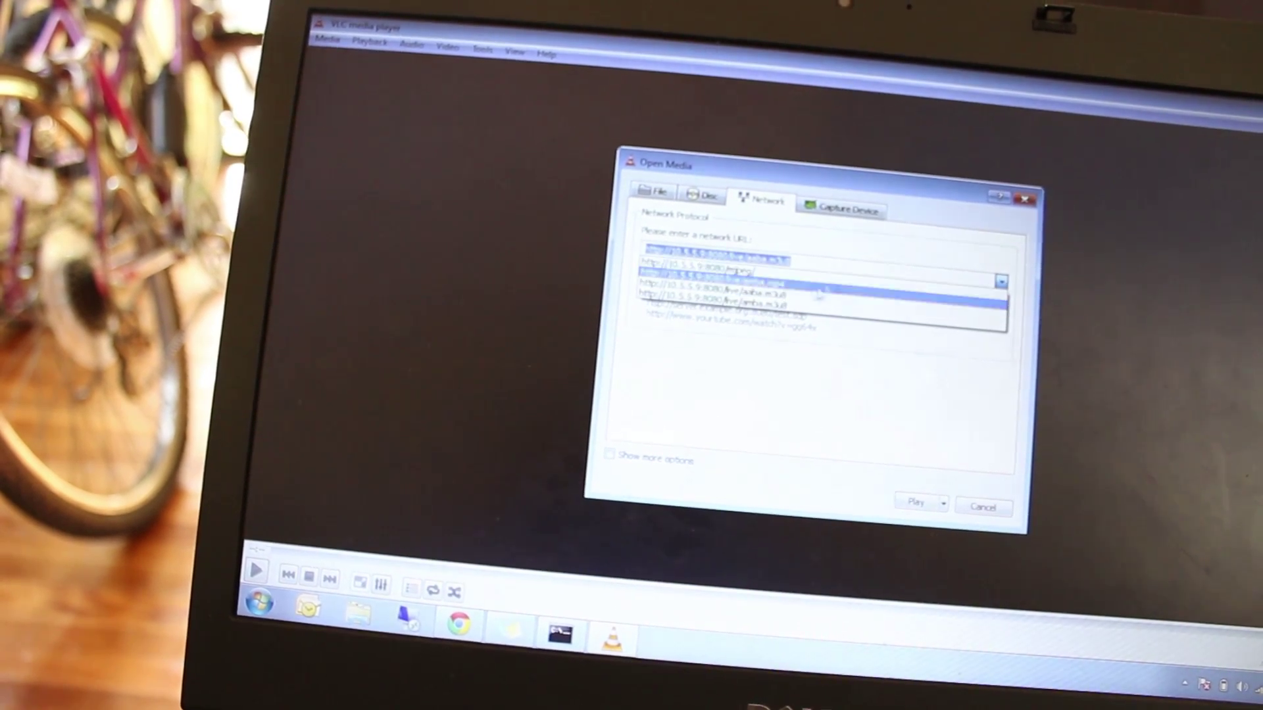